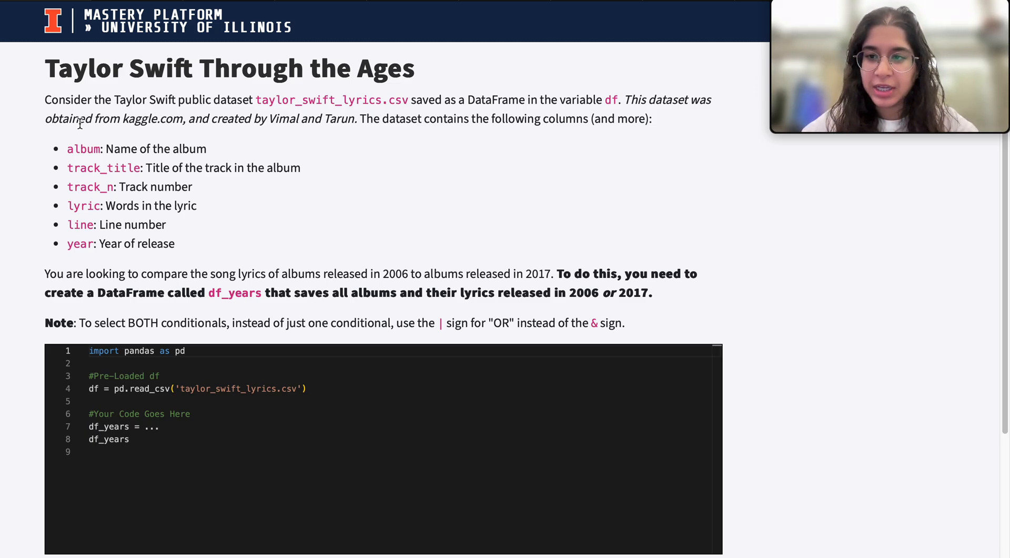
# Highlight the 2006 and 2017 years in the task, then run the code to display the full df lyrics table.
pyautogui.moveTo(44, 100); pyautogui.dragTo(264, 100)
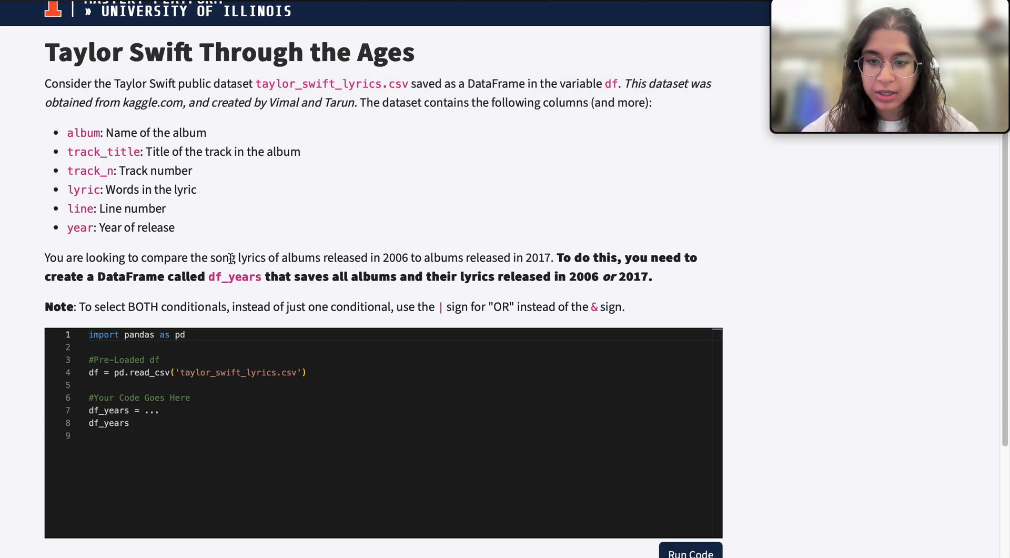
pyautogui.moveTo(383, 258); pyautogui.dragTo(555, 258)
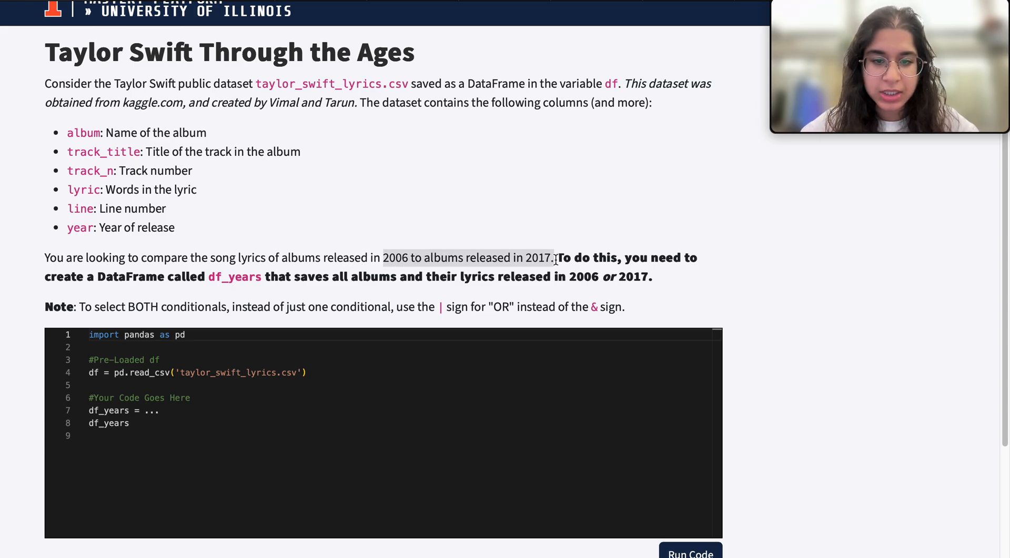
pyautogui.moveTo(638, 276)
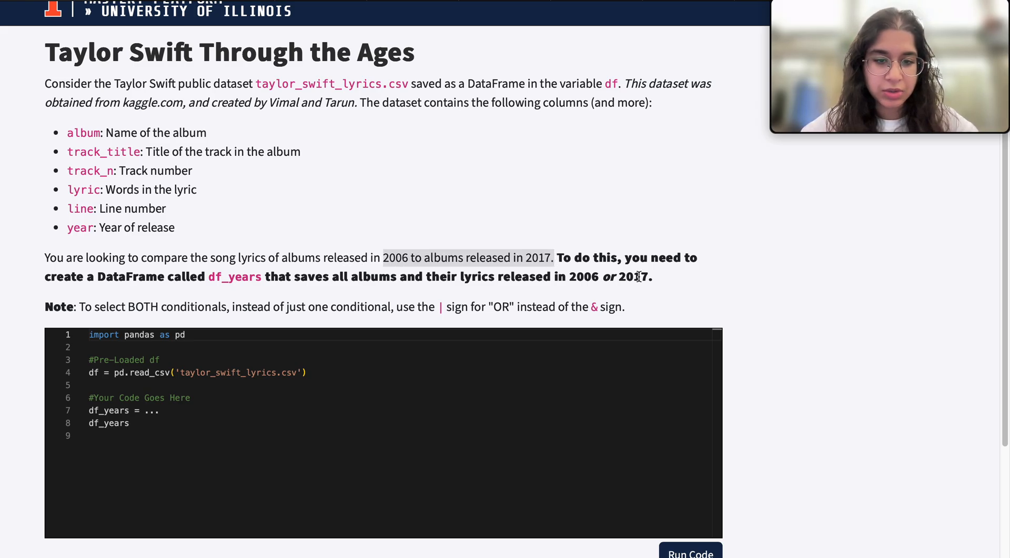
pyautogui.moveTo(435, 252)
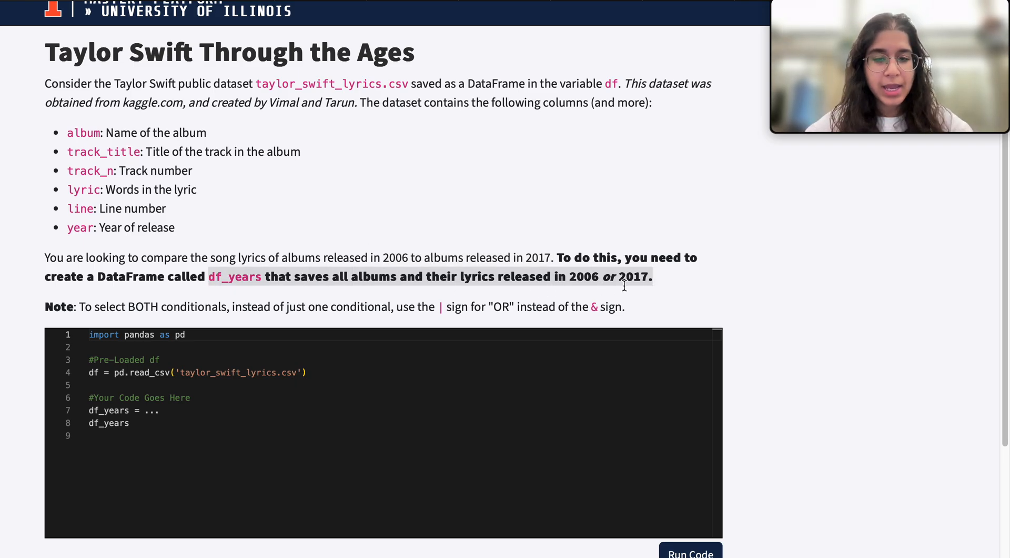
pyautogui.scroll(-3)
pyautogui.write('df')
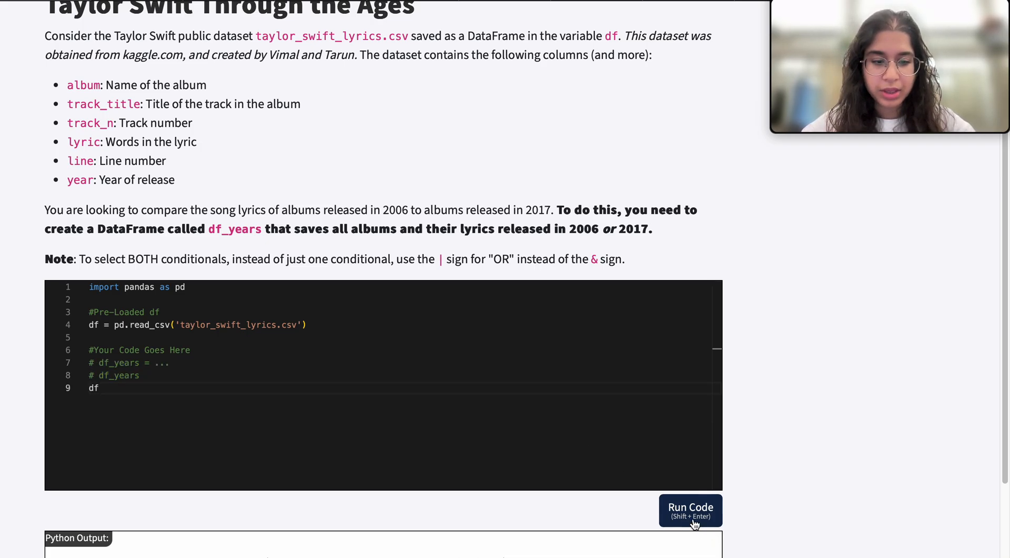
pyautogui.click(691, 510)
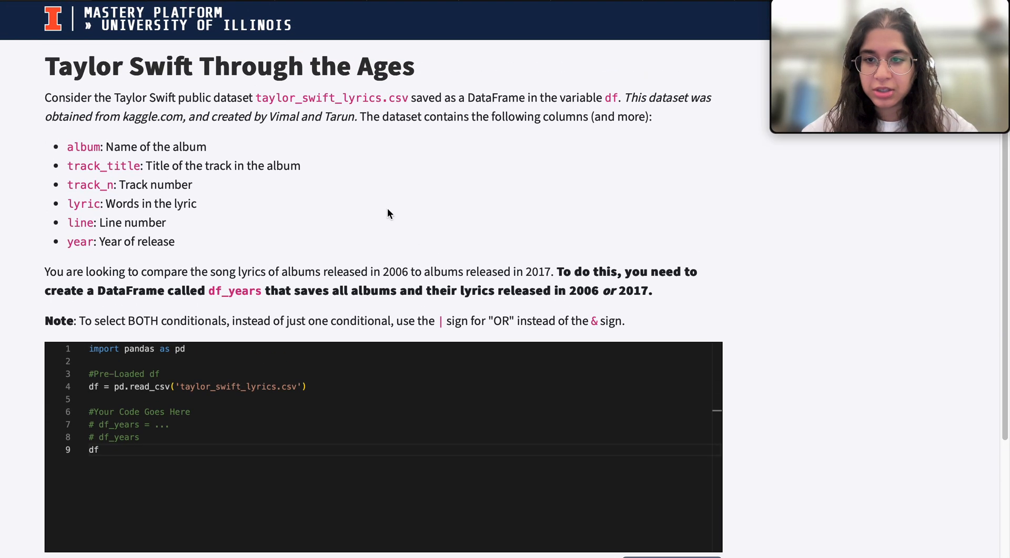
pyautogui.scroll(-3)
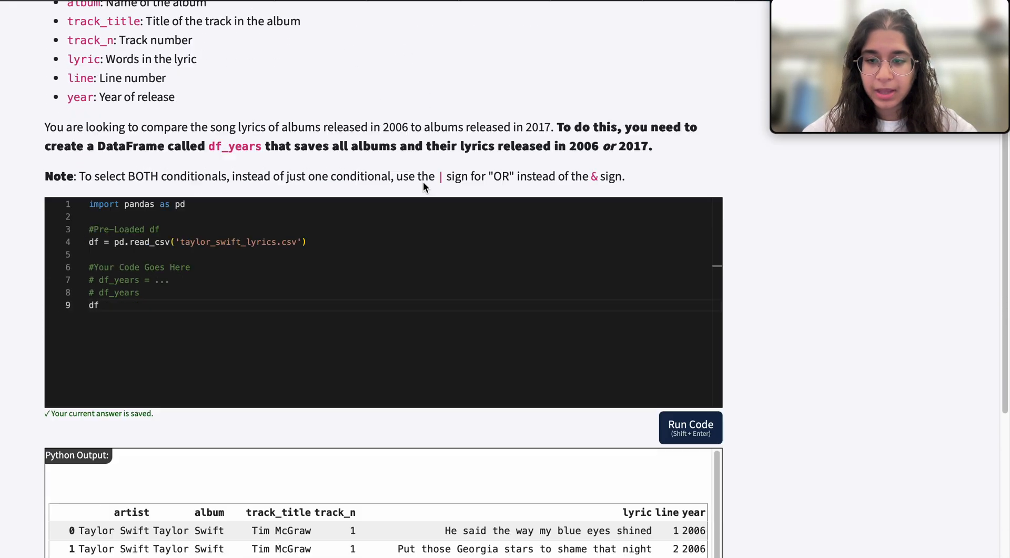
pyautogui.scroll(-3)
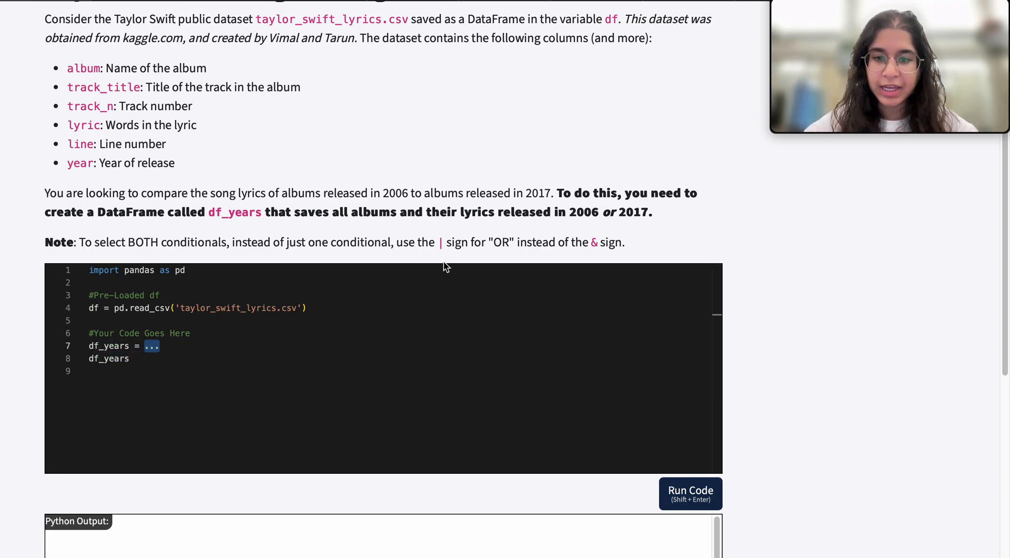
pyautogui.moveTo(467, 126)
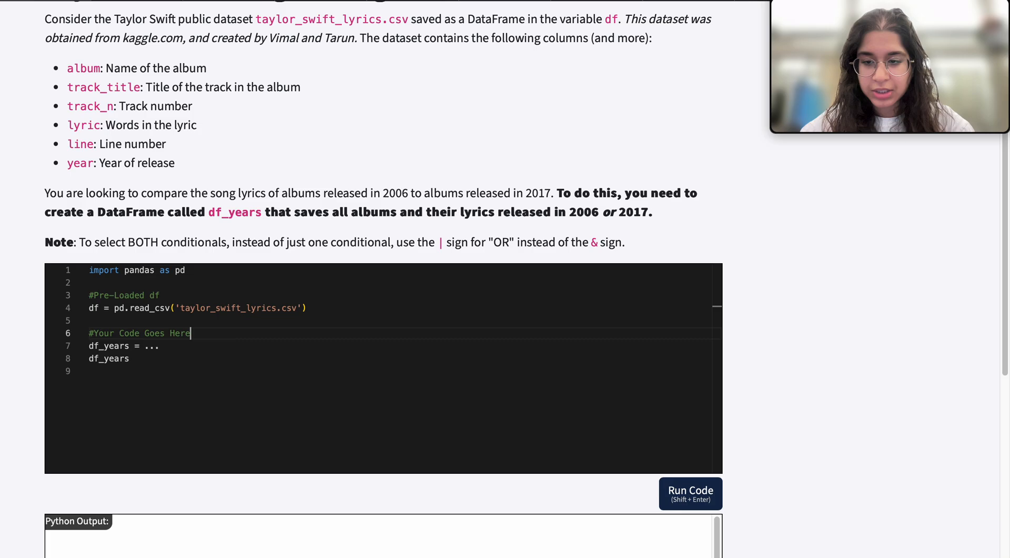
# Write the comment '# filter the df to include years 2006 | 2017' above the df_years line.
pyautogui.write('# filter the')
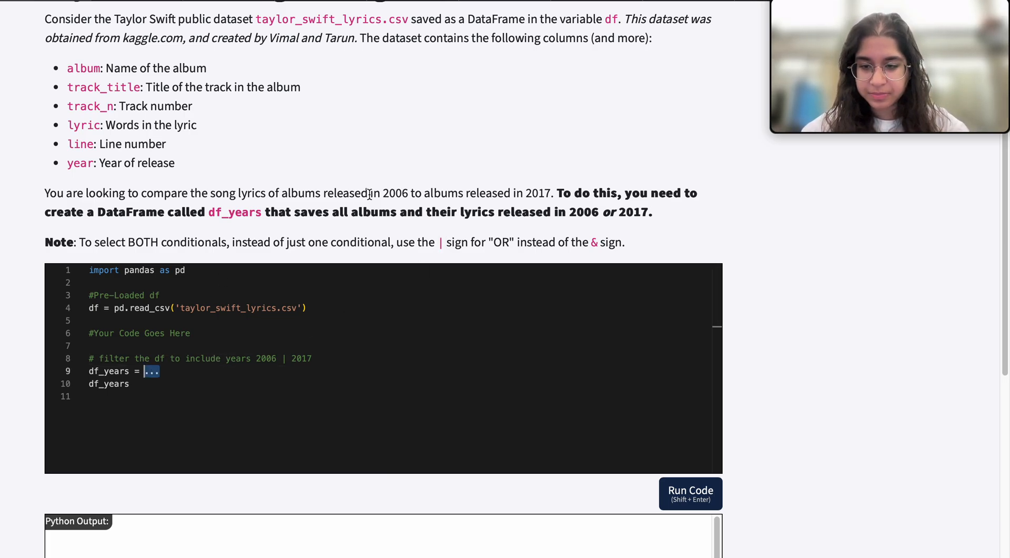
# Replace the df_years placeholder with df[ df.year ], using the attribute form instead of a bracketed column lookup.
pyautogui.write('df[ df')
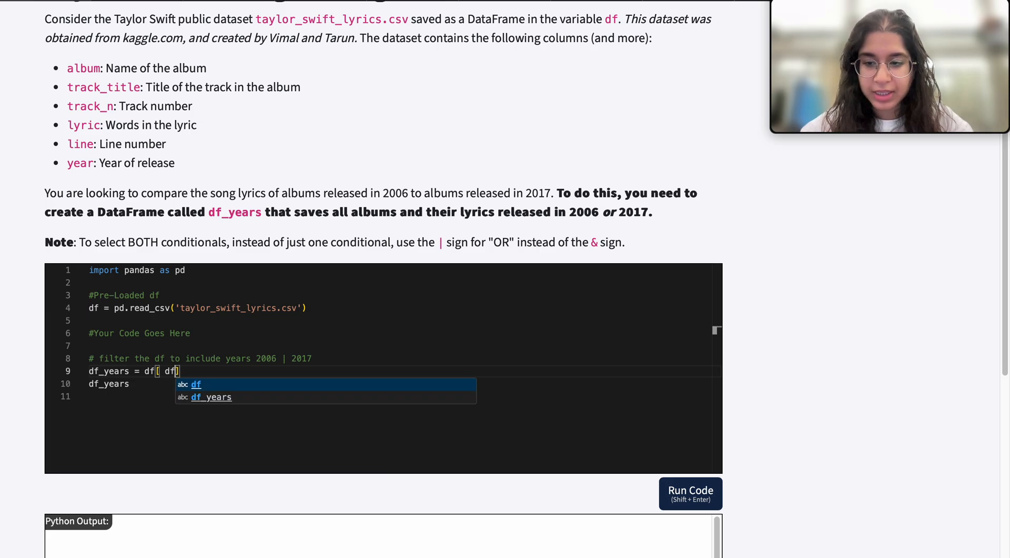
pyautogui.moveTo(362, 105)
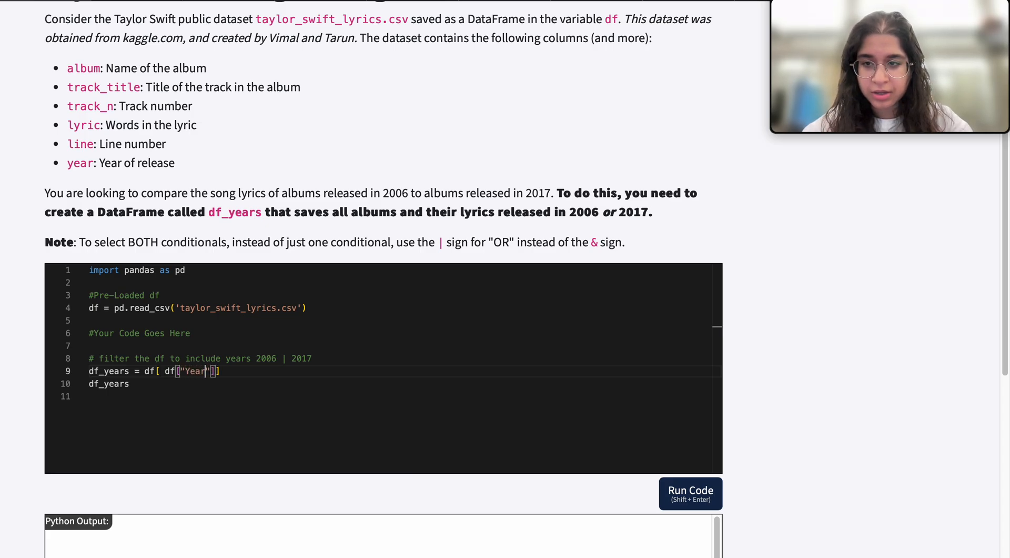
pyautogui.write('year')
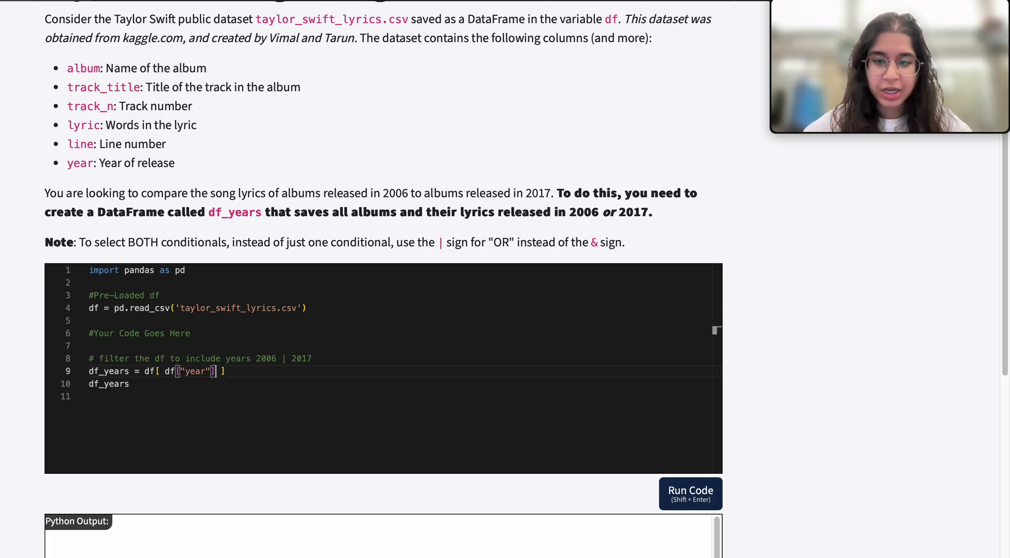
pyautogui.press('Backspace')
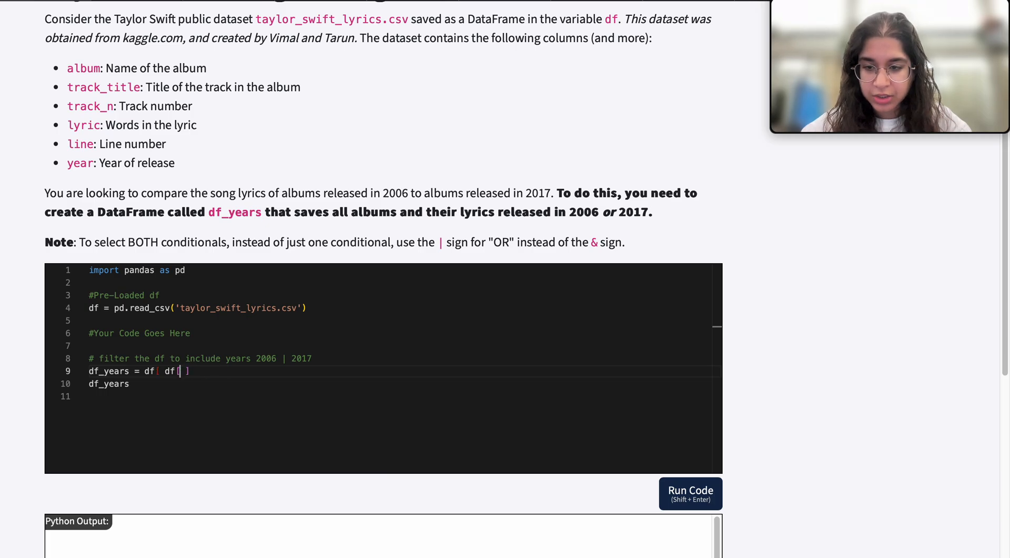
pyautogui.write('.year')
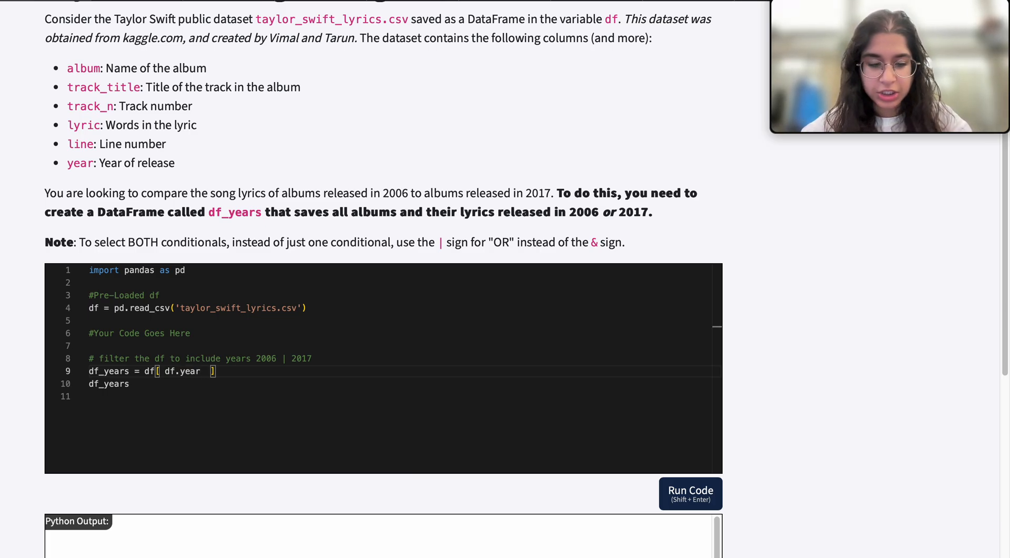
pyautogui.doubleClick(191, 372)
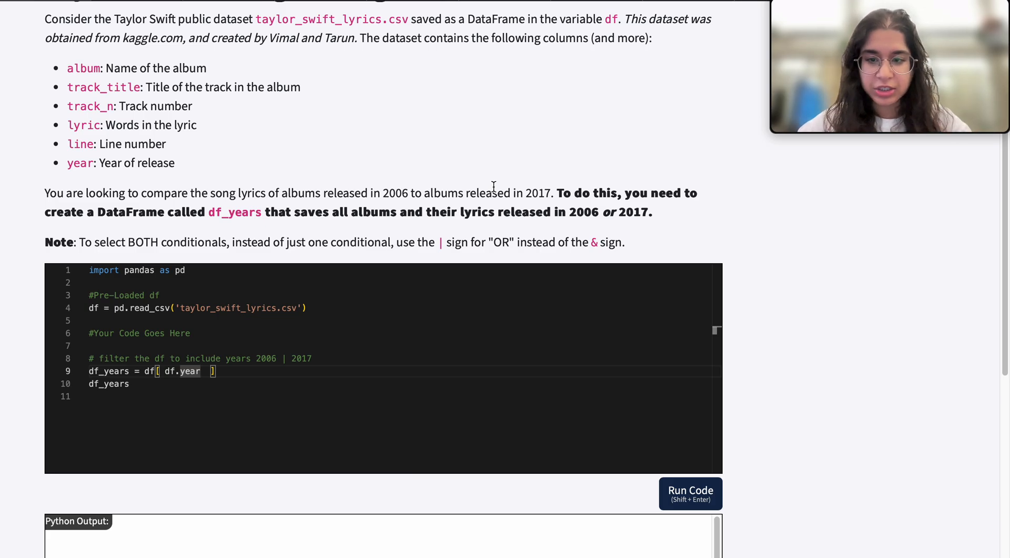
# Extend the filter to (df.year == 2006) | (df.year = , starting the second parenthesised year condition.
pyautogui.write('== 2006)')
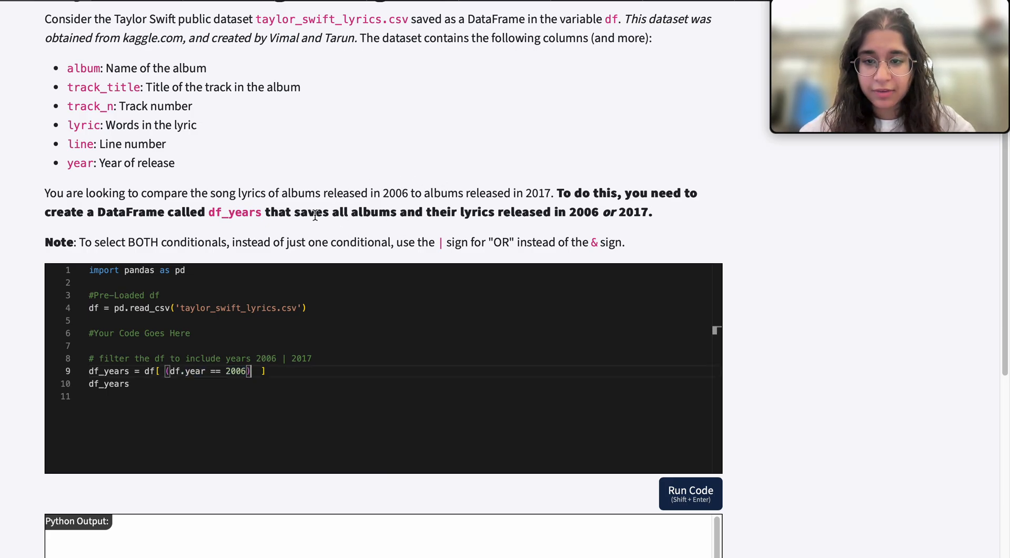
pyautogui.moveTo(316, 211); pyautogui.dragTo(602, 212)
pyautogui.write('| ')
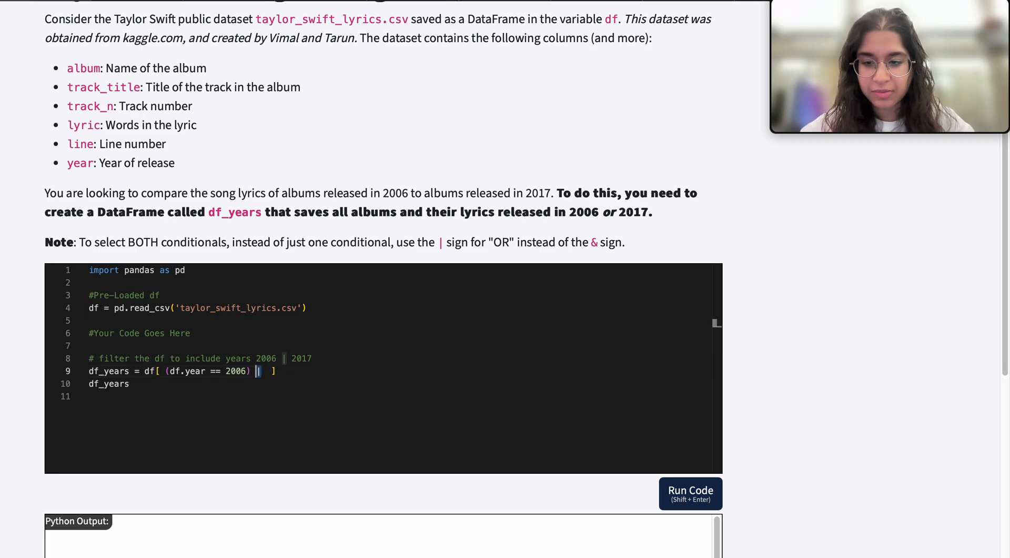
pyautogui.write('()')
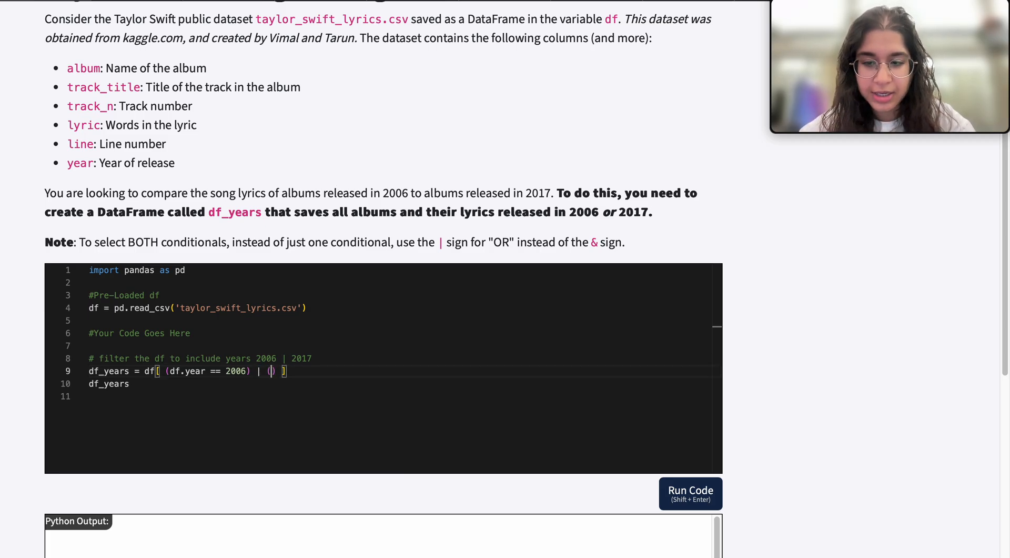
pyautogui.write('df.year == 2017')
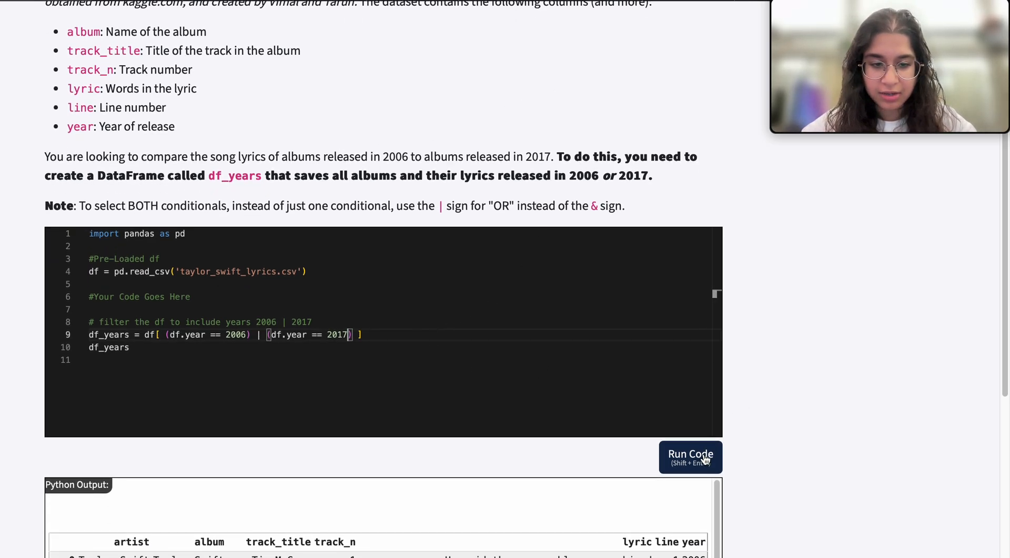
# Run the completed 2006-or-2017 filter to show df_years, then submit it for grading and pass all test cases.
pyautogui.click(691, 457)
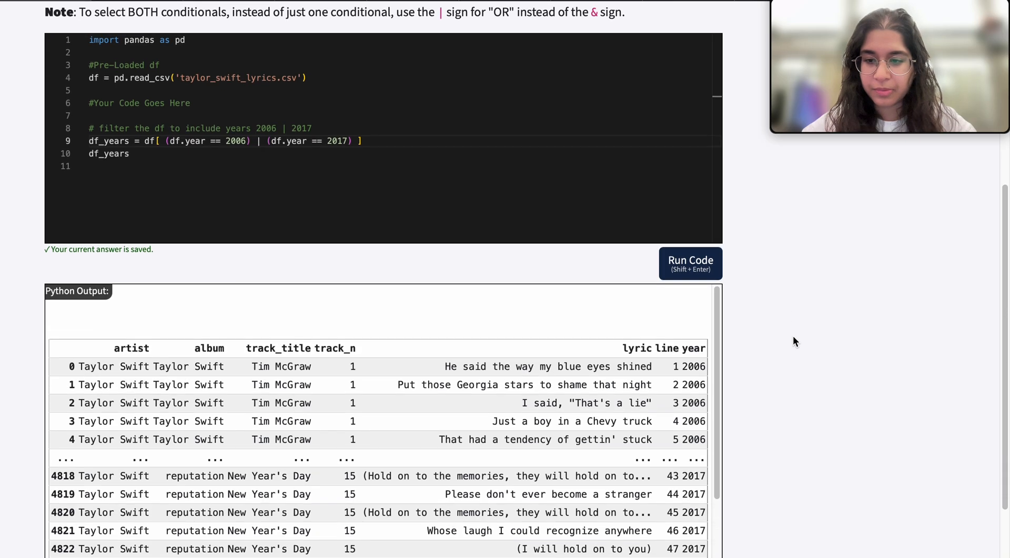
pyautogui.scroll(-3)
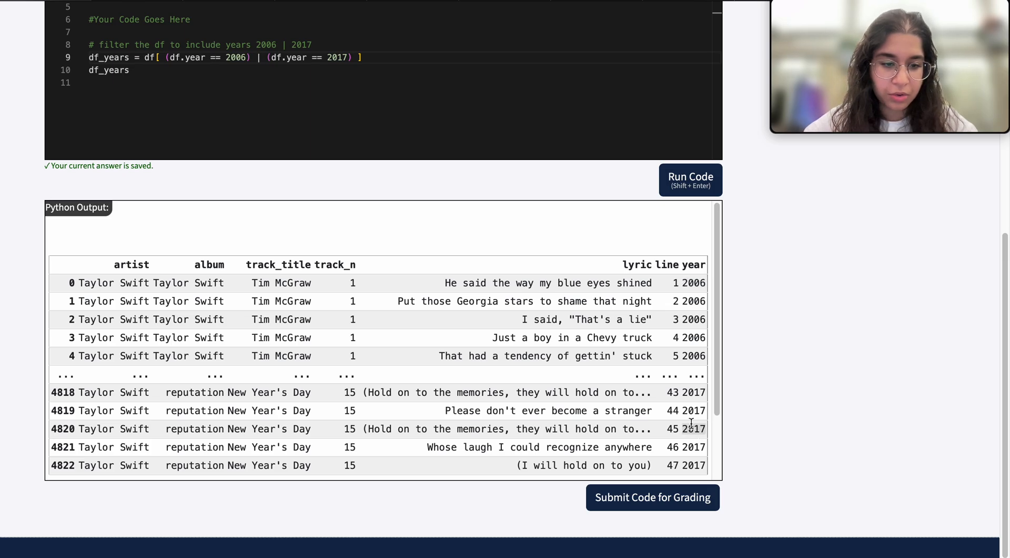
pyautogui.click(690, 179)
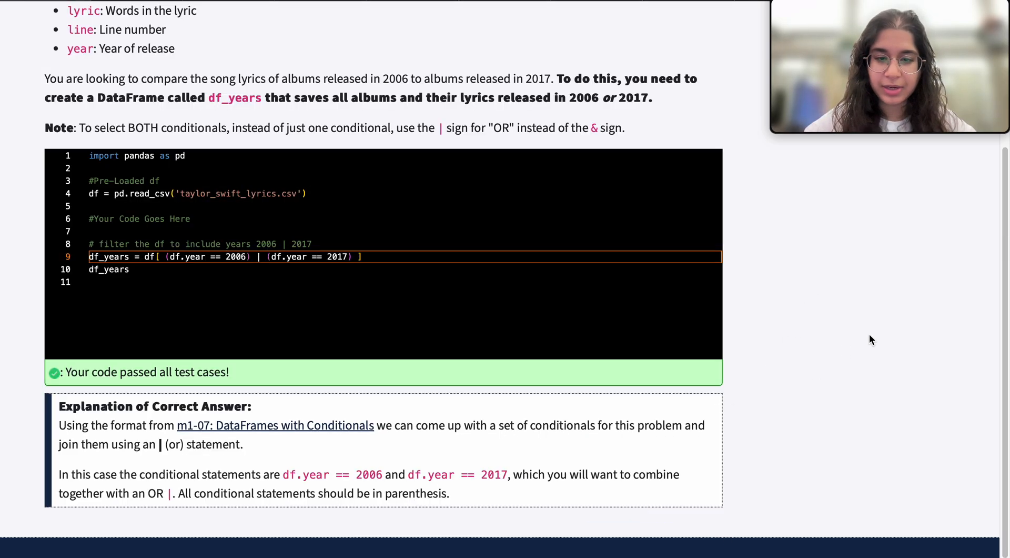